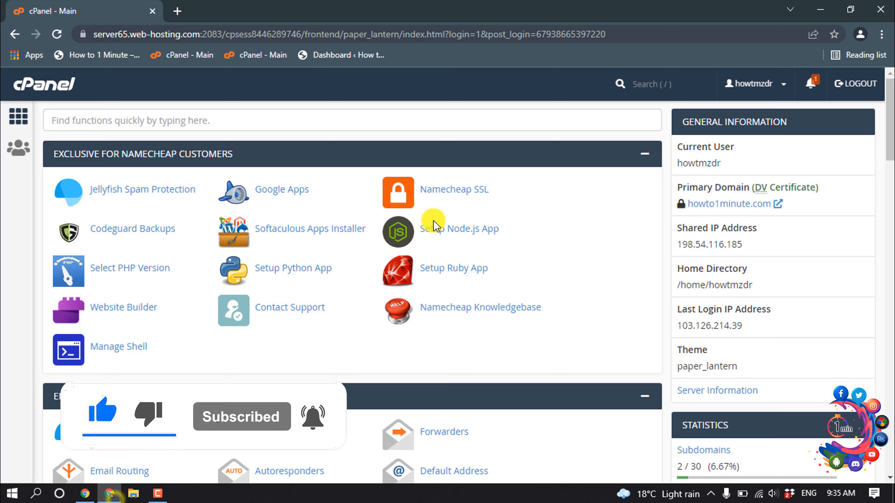
- Launch File Manager from cPanel's Files section to list the home directory
scroll(down, 3)
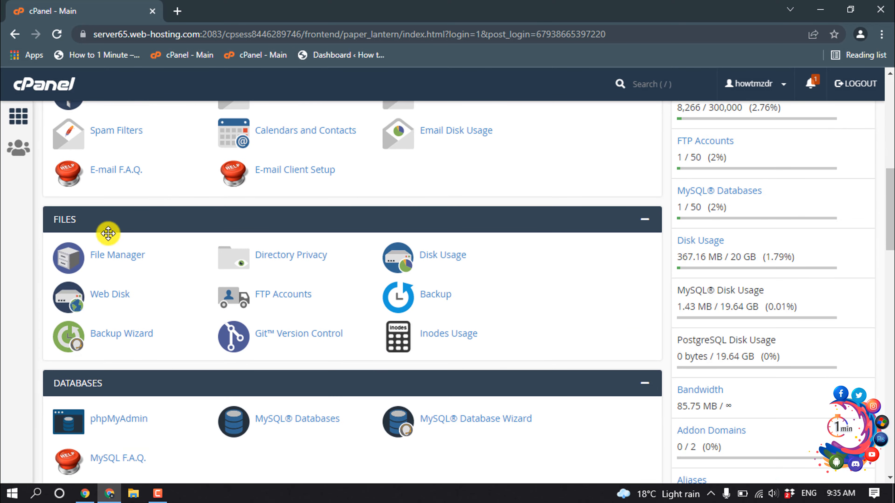
click(117, 255)
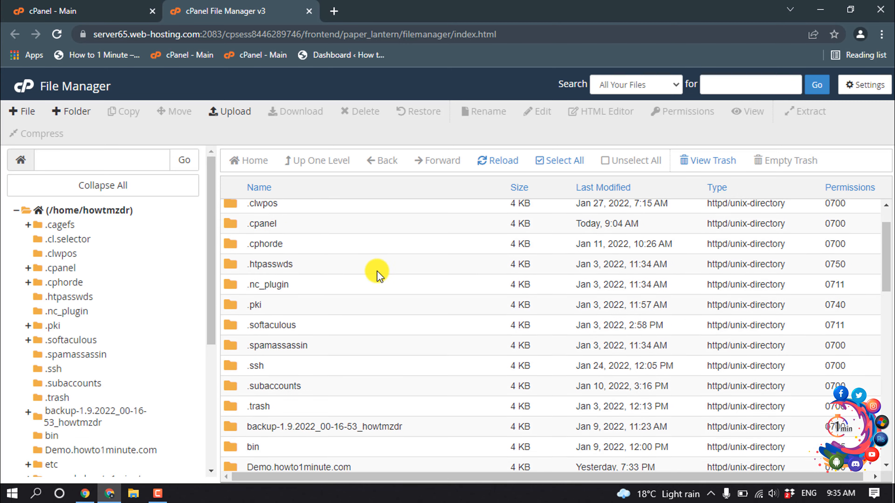
- Enter public_html and select the howto1minute.com folder for compression
click(269, 344)
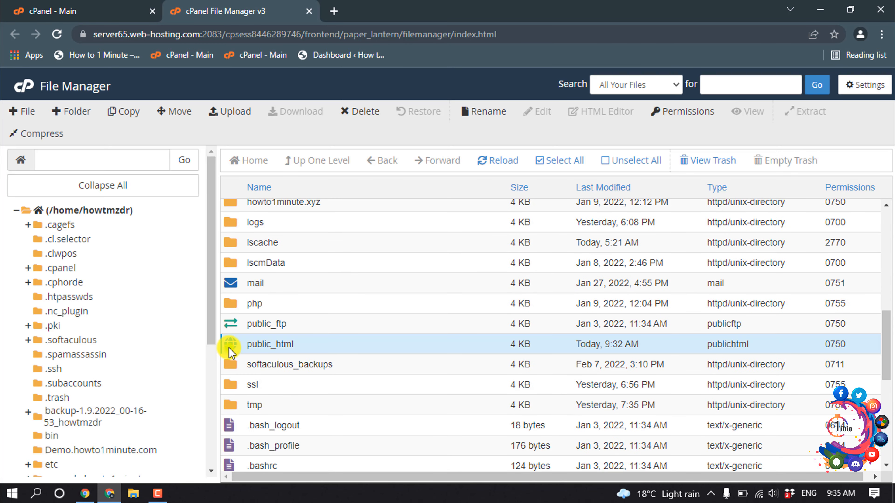
double_click(269, 344)
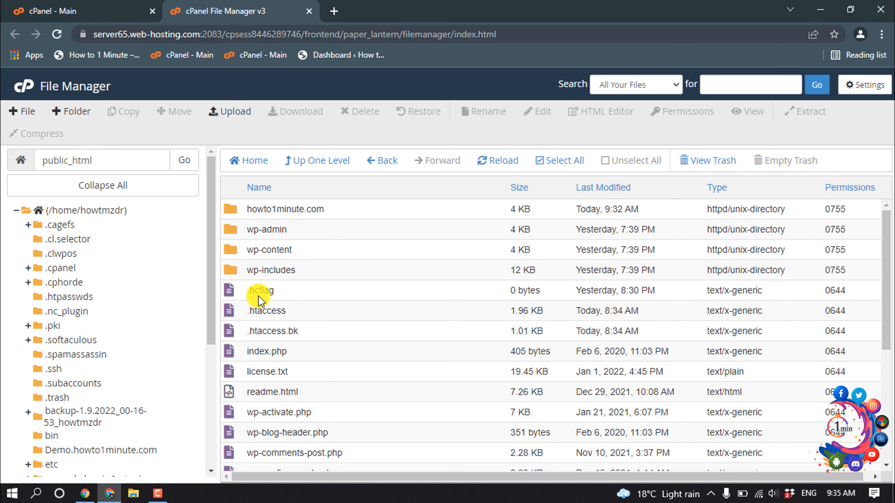
mouse_move(240, 210)
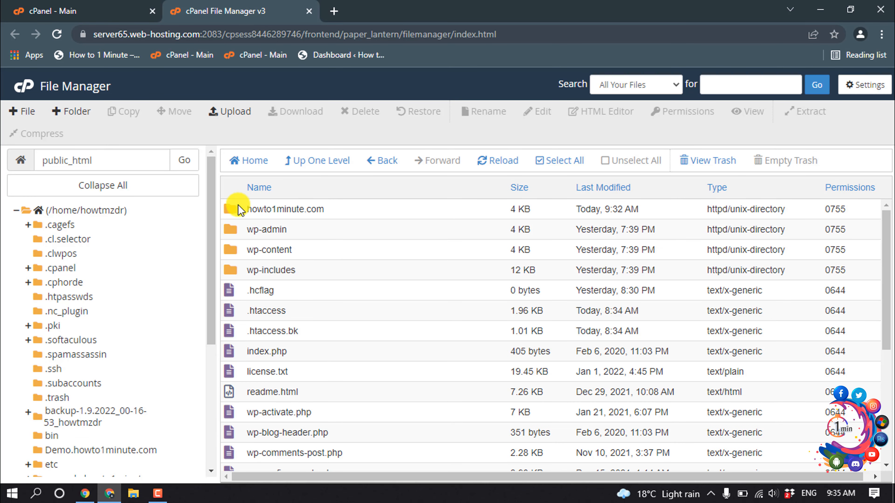
click(36, 133)
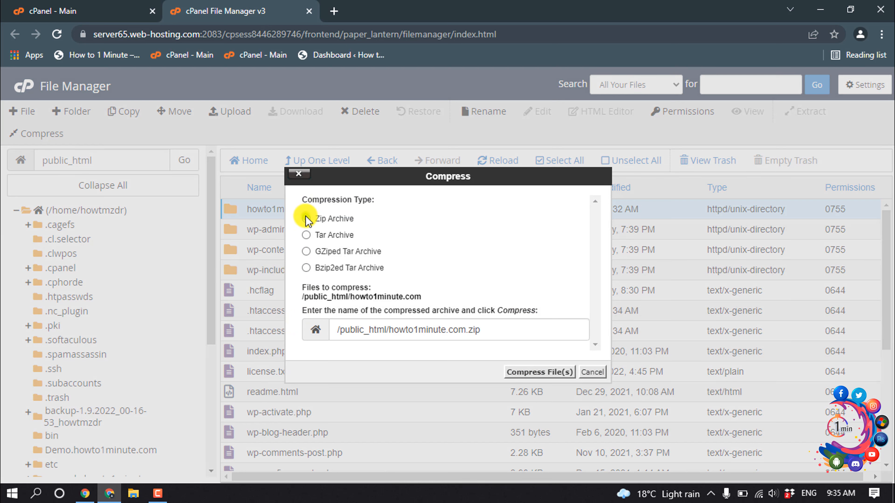
- Compress the folder as a Zip Archive named howto1minute.com.zip
click(307, 219)
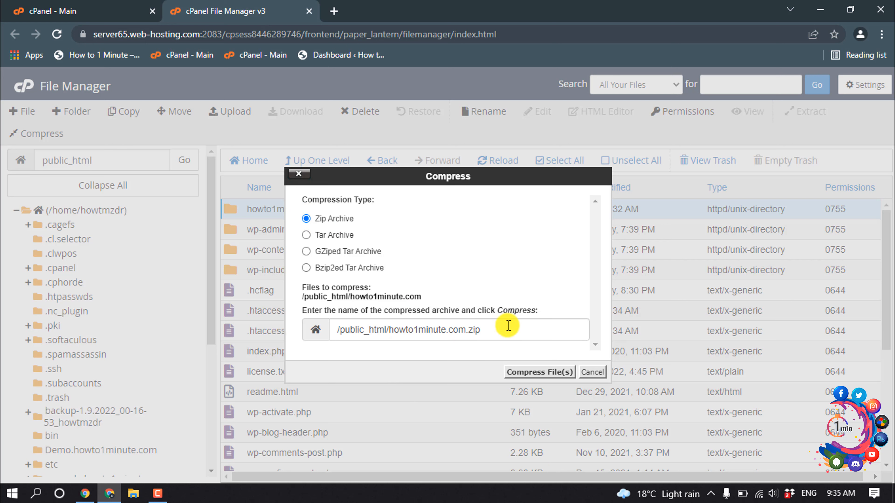
mouse_move(508, 358)
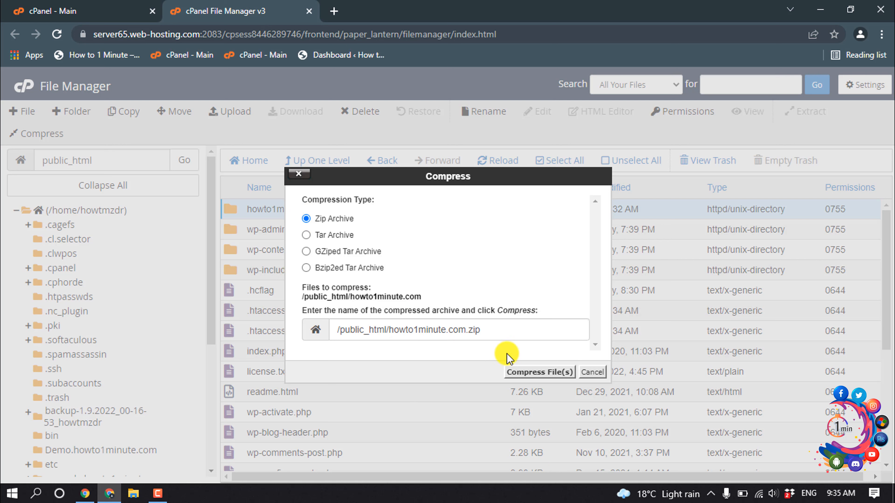
click(539, 372)
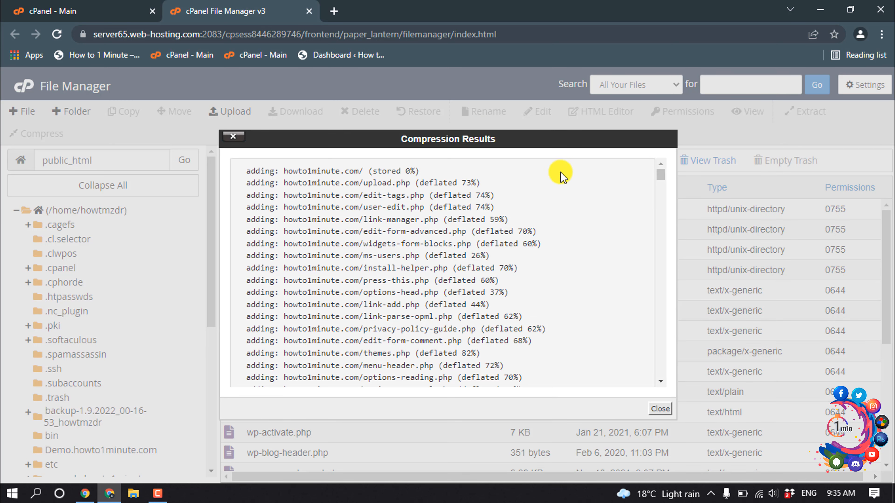
- Close the Compression Results, leaving howto1minute.com.zip (23.99 MB) in public_html
click(659, 408)
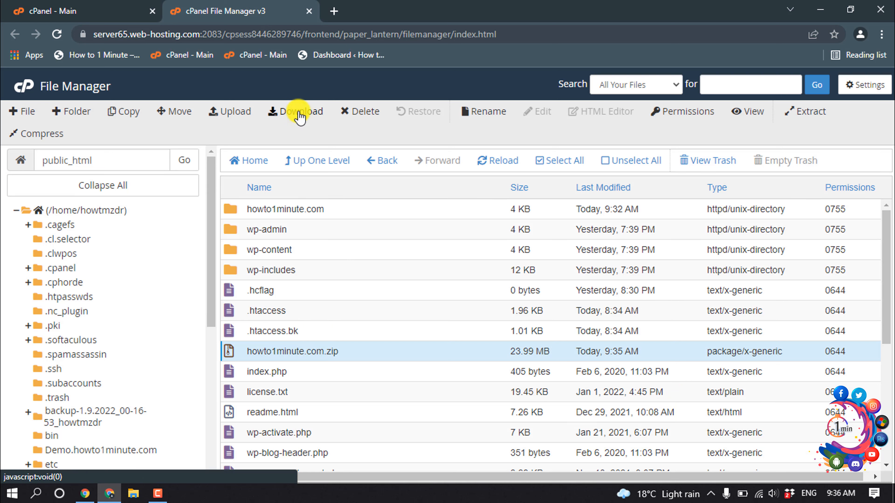
- Download howto1minute.com.zip to the computer
click(299, 111)
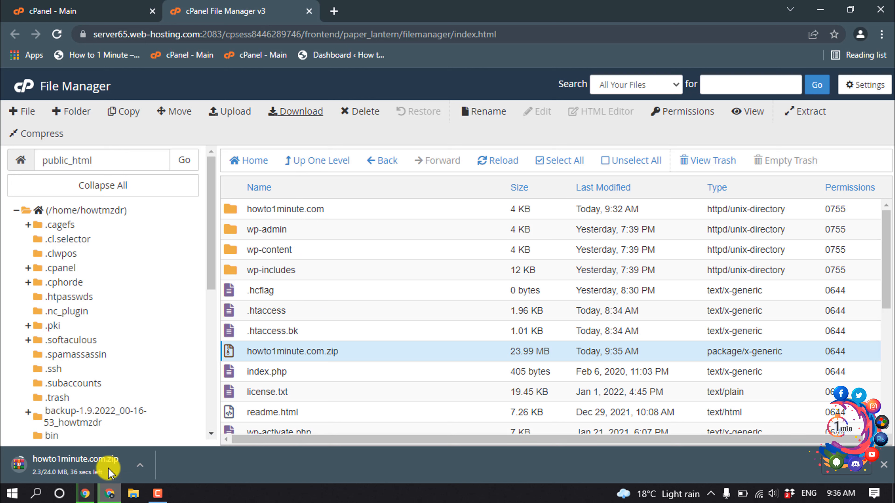
mouse_move(350, 317)
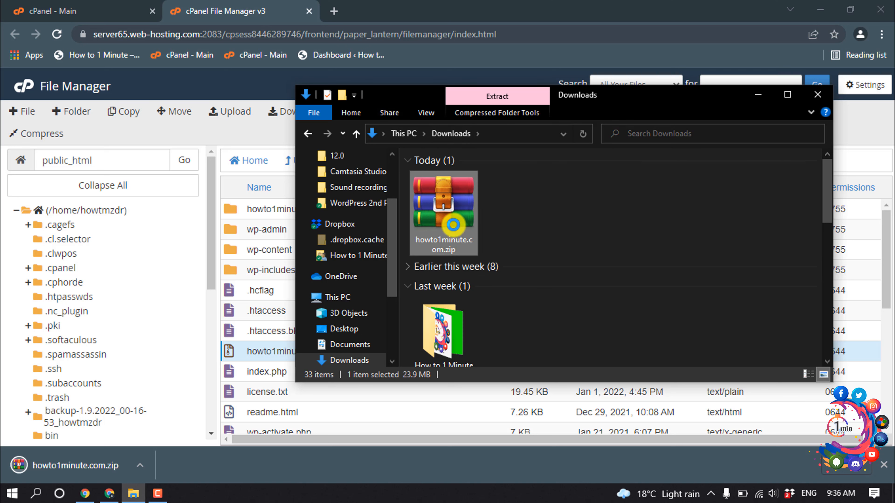
- Extract howto1minute.com.zip in Downloads and browse its howto1minute.com folder's site files
click(496, 95)
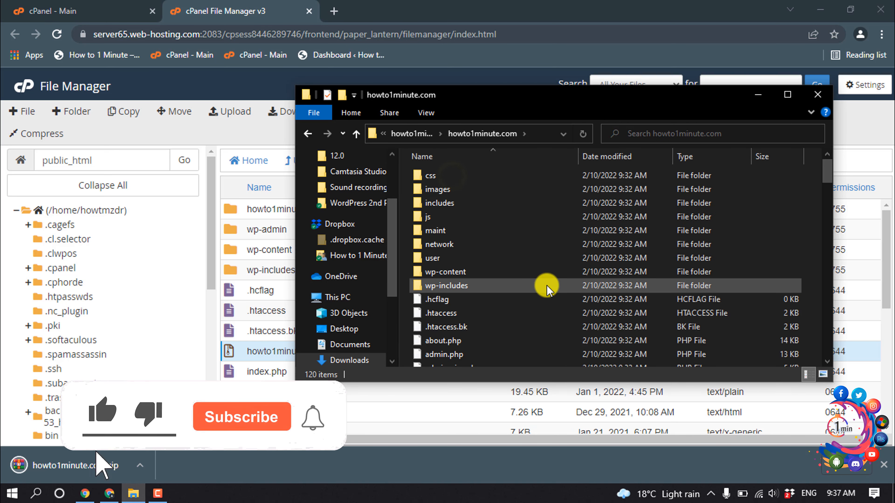
scroll(down, 3)
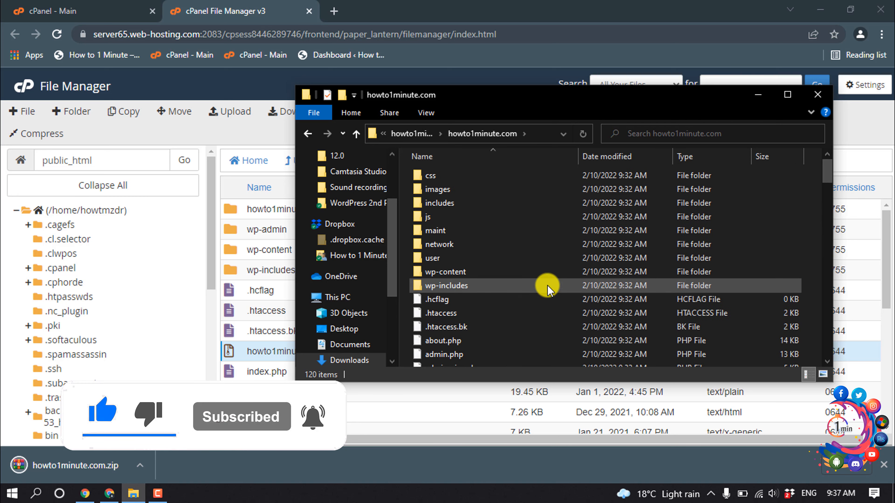
scroll(down, 3)
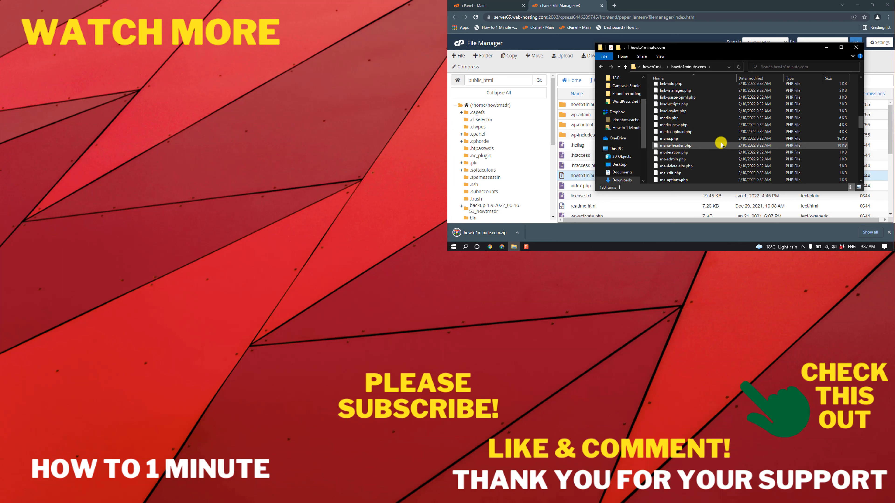
scroll(down, 3)
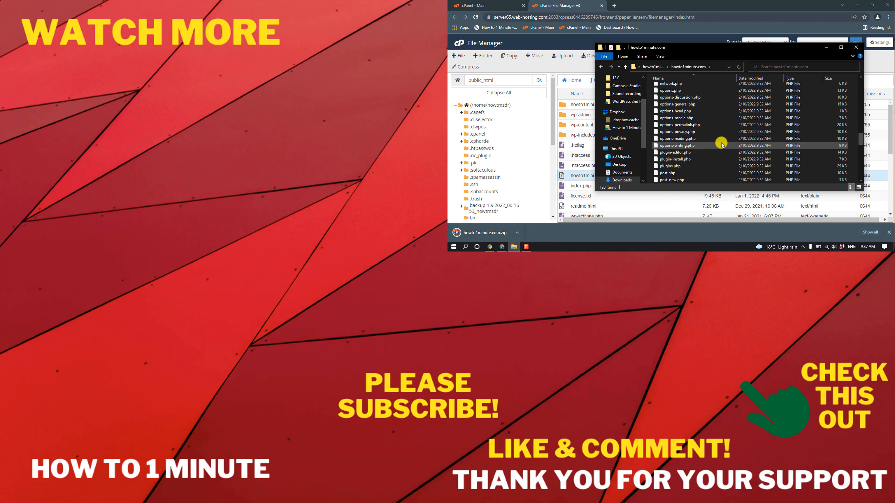
scroll(down, 3)
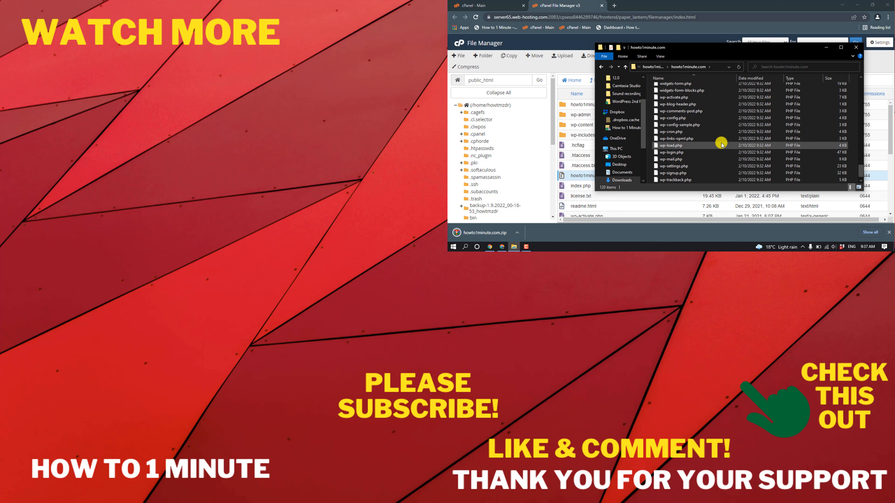
scroll(down, 3)
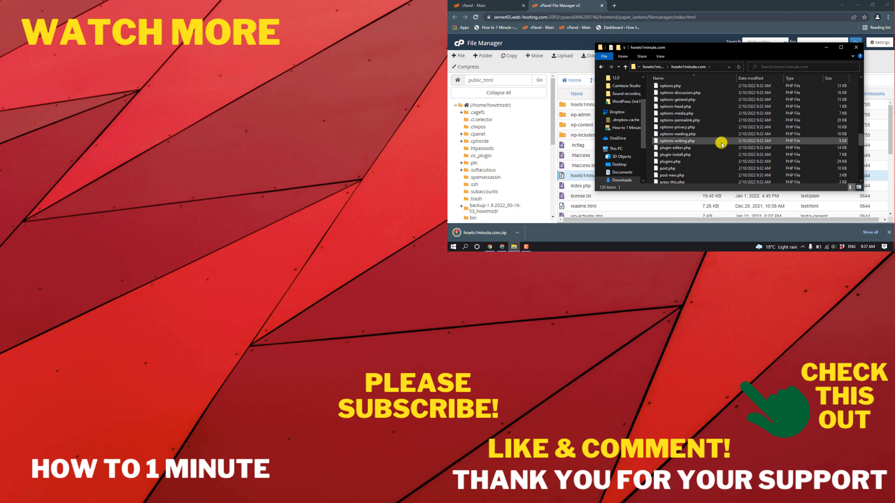
scroll(down, 3)
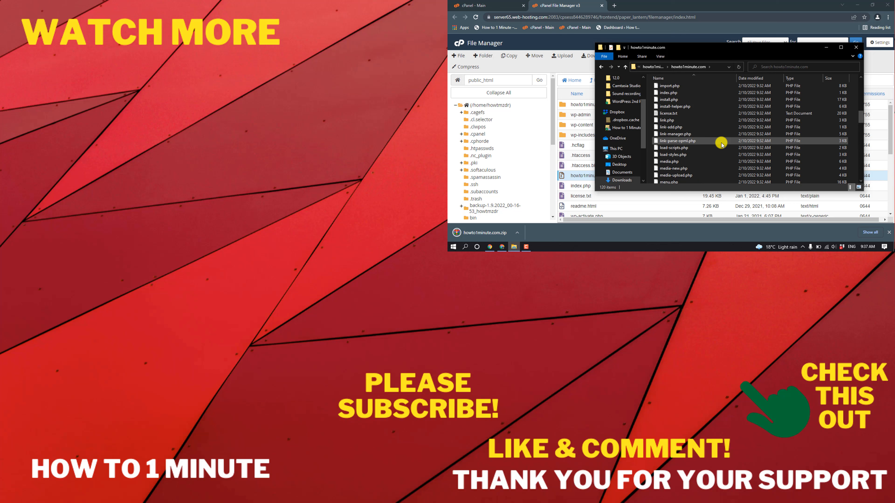